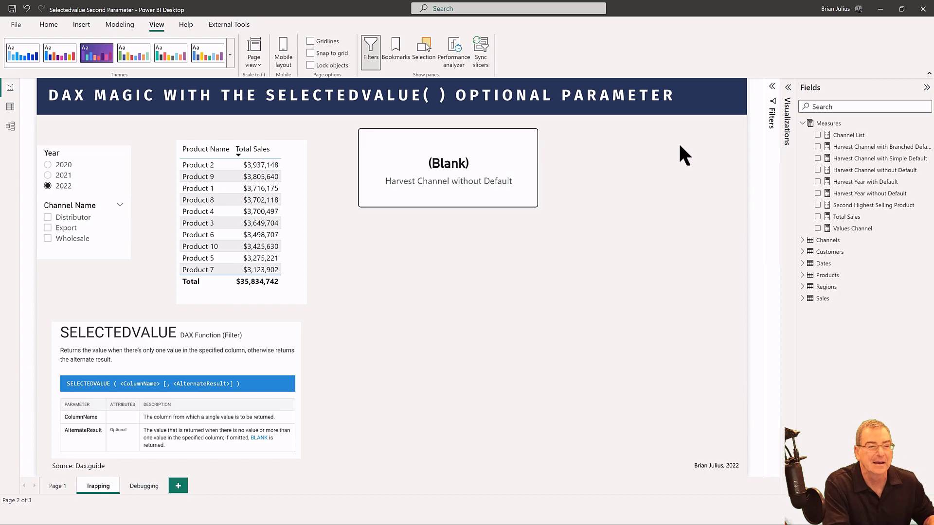
mouse_move(494, 148)
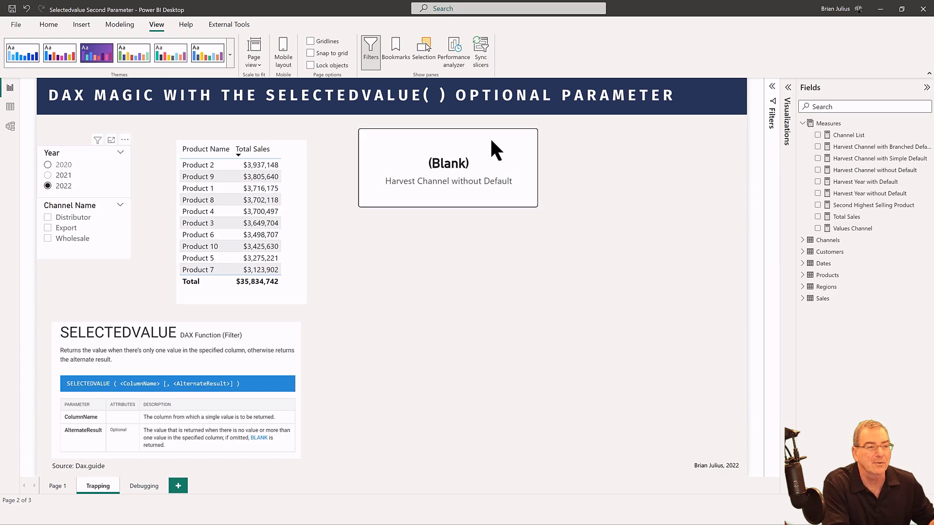
mouse_move(10, 125)
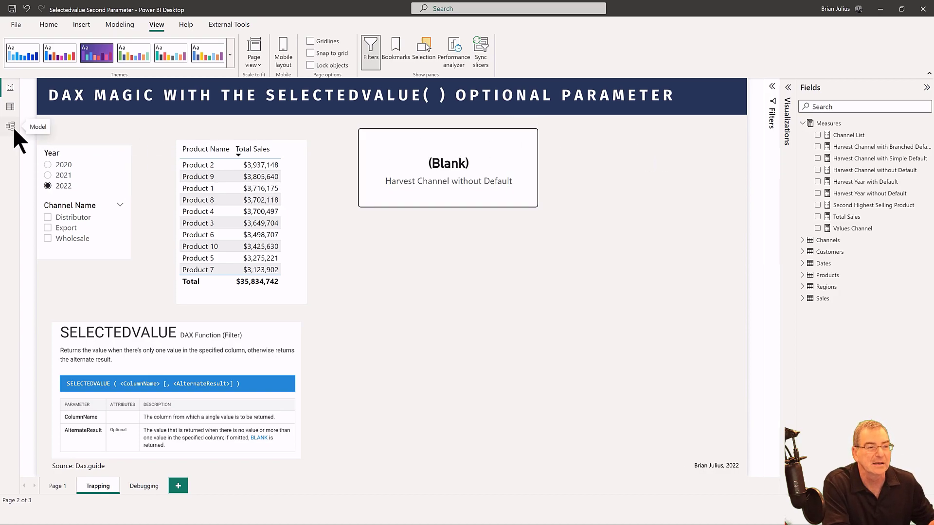
Open Model view showing Sales linked to Dates, Channels, Customers, Products and Regions
left_click(10, 125)
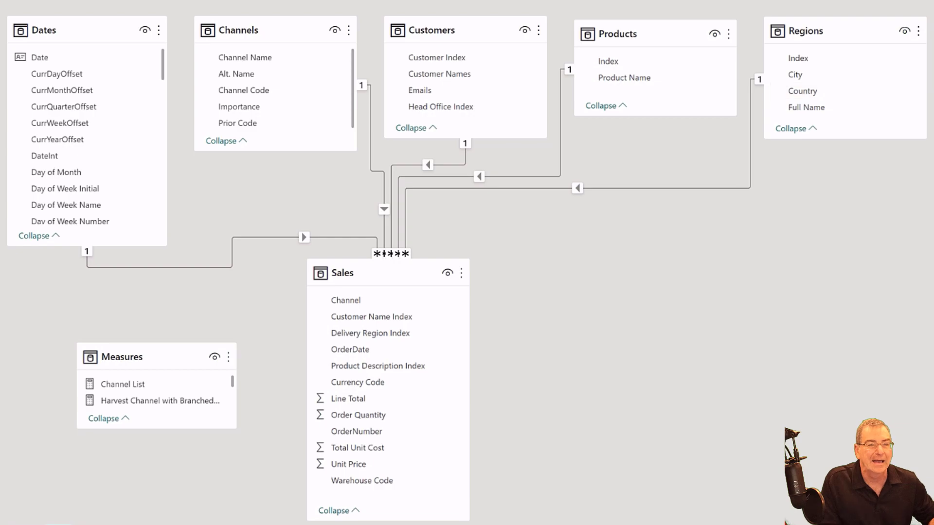
mouse_move(243, 90)
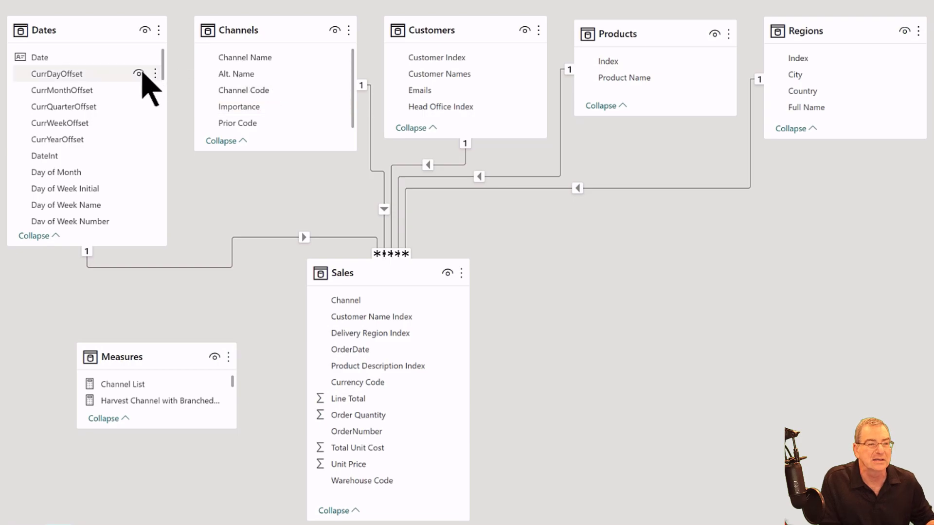
mouse_move(142, 72)
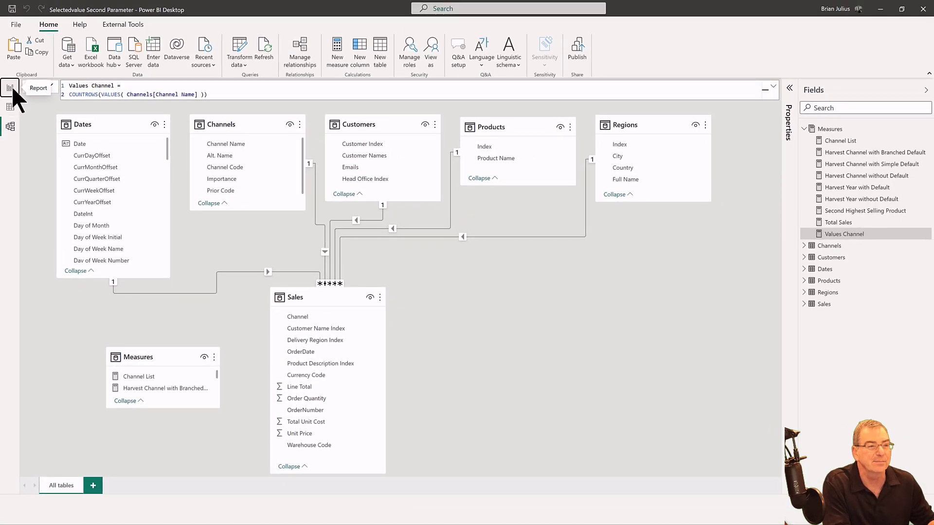
Go back to the Trapping report page with the blank card and 2022 selected
left_click(9, 87)
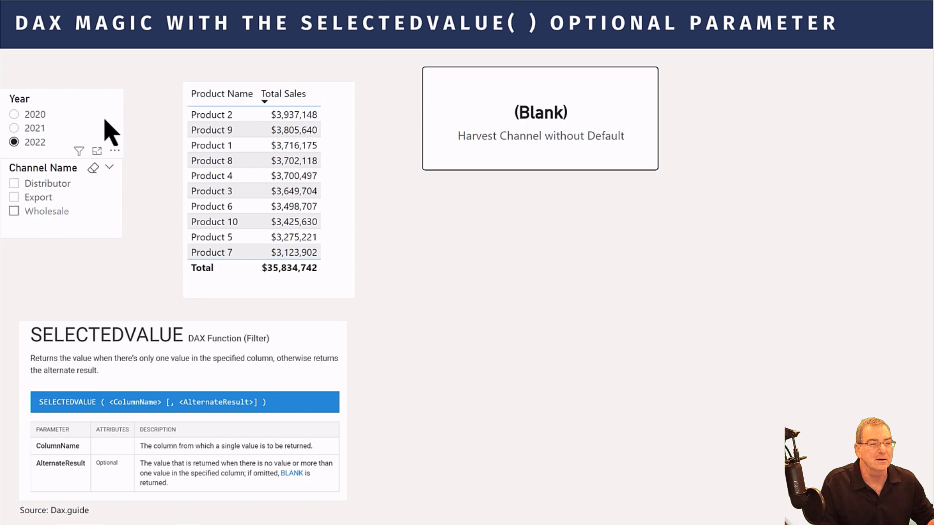
mouse_move(161, 215)
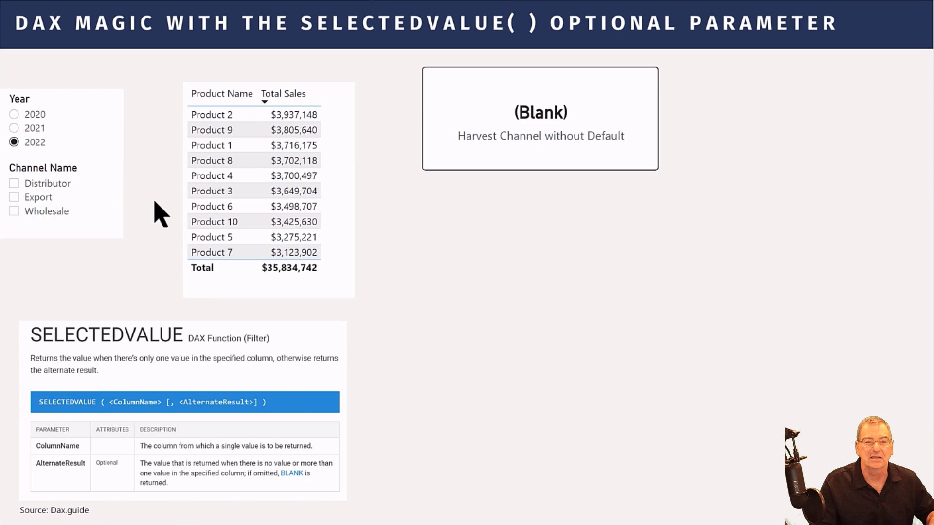
mouse_move(559, 173)
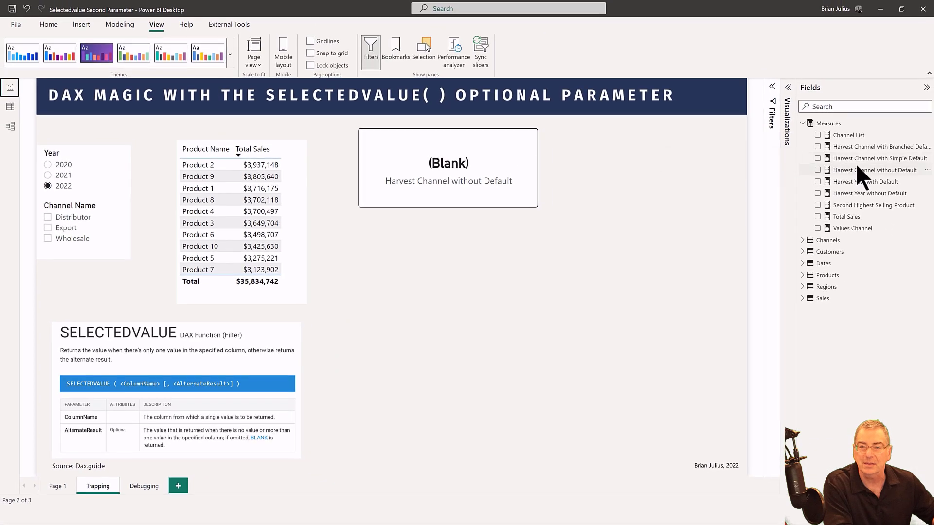
left_click(880, 169)
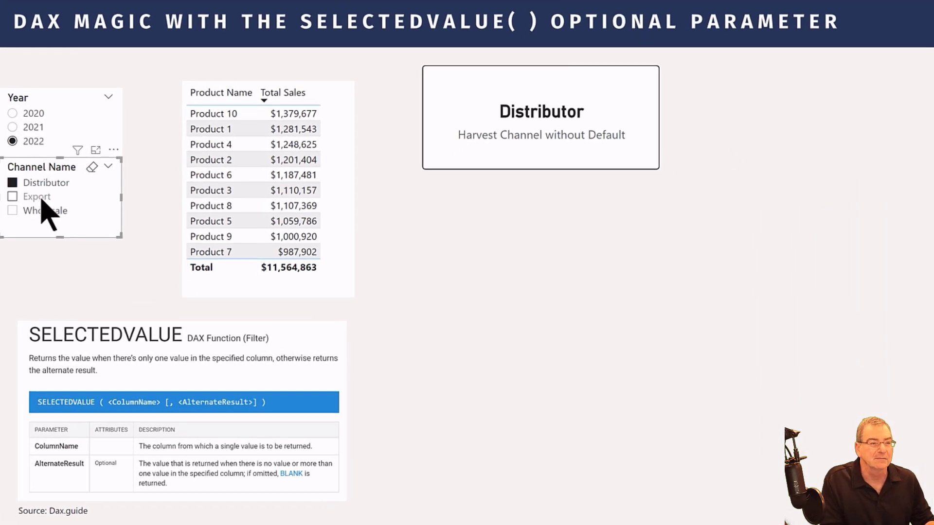
left_click(12, 210)
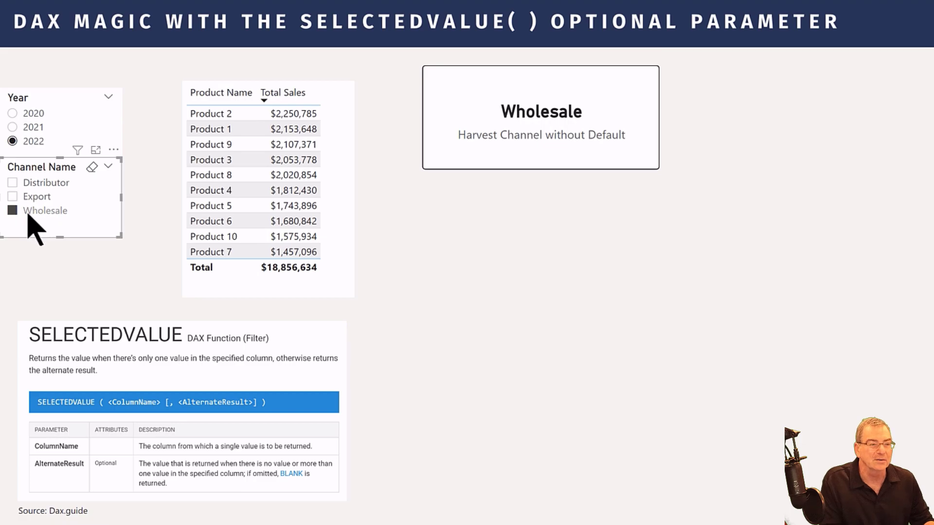
left_click(13, 210)
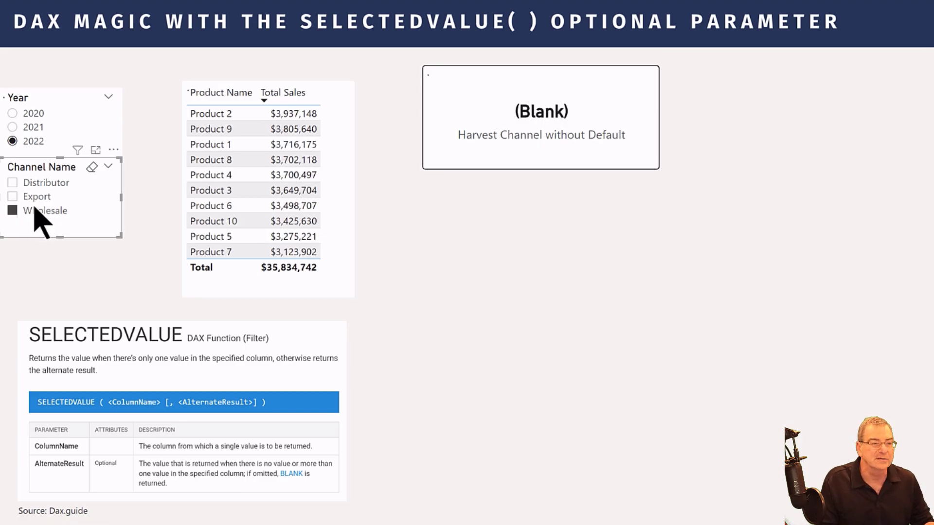
left_click(11, 197)
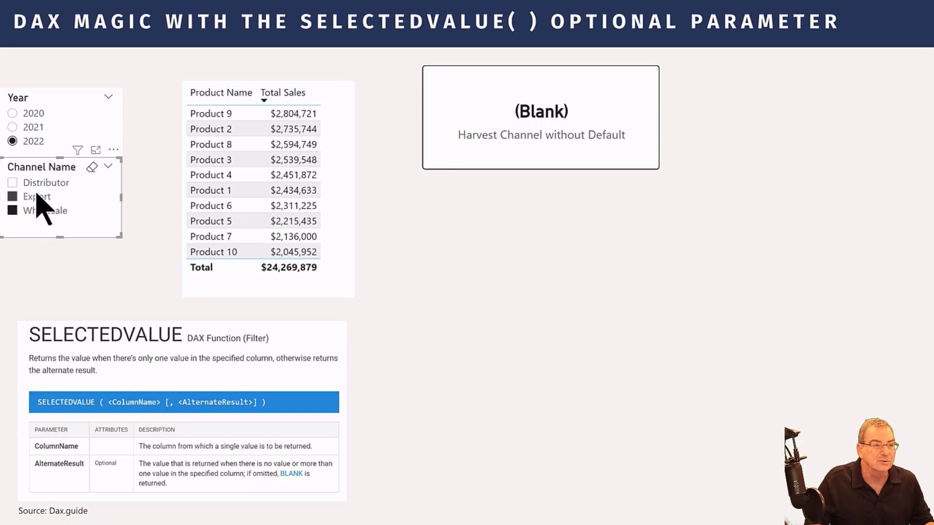
left_click(12, 182)
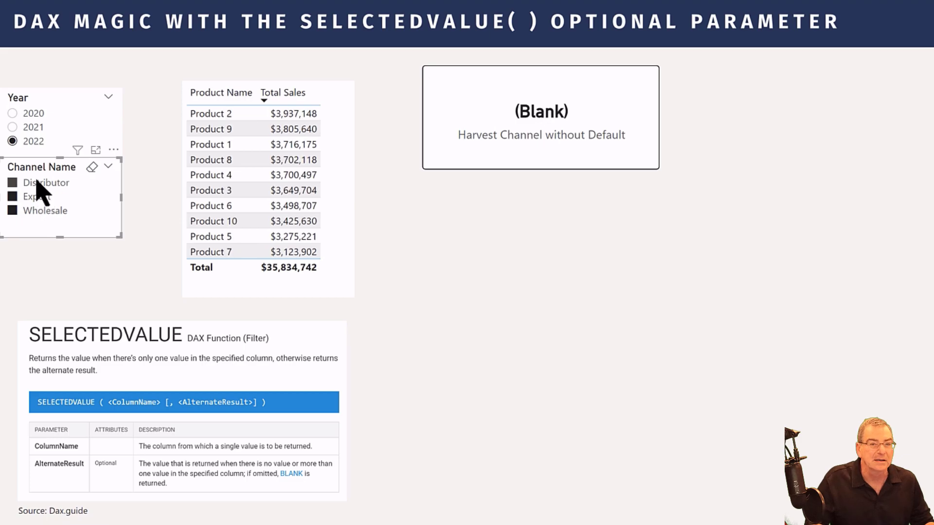
mouse_move(542, 166)
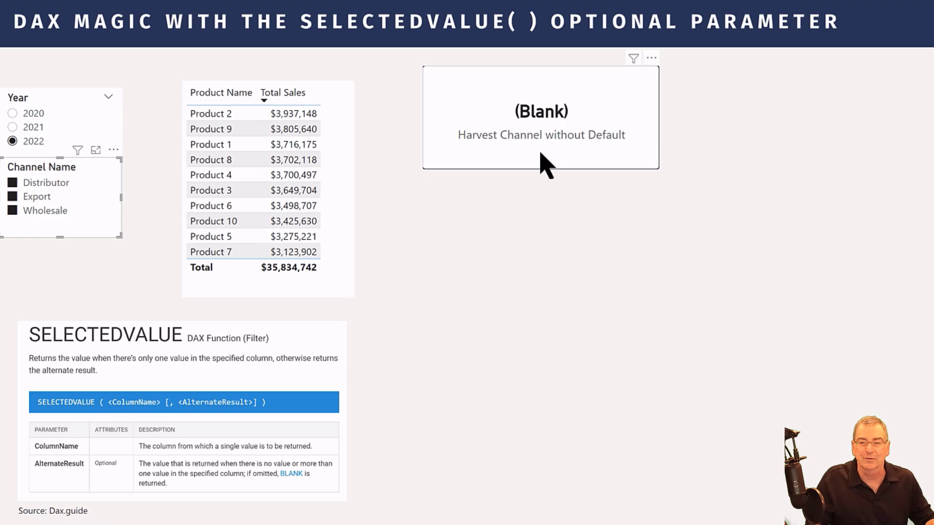
mouse_move(543, 196)
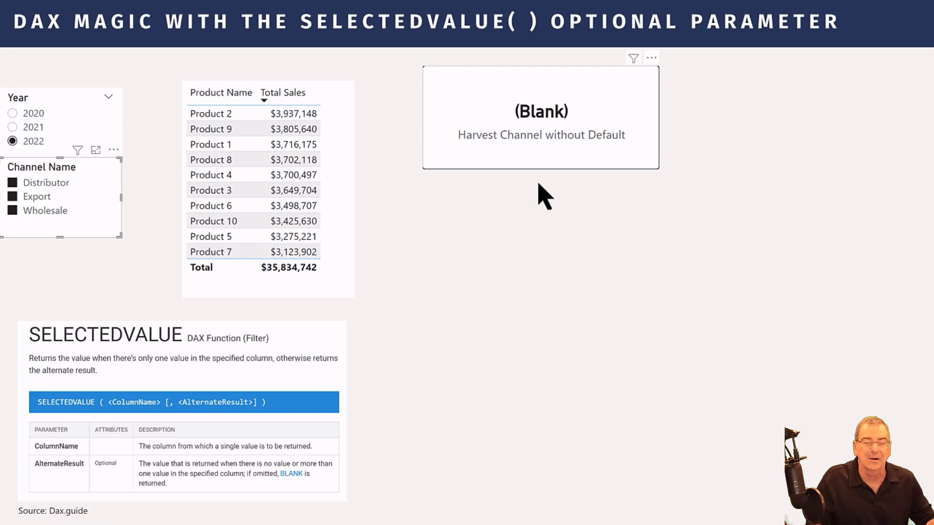
mouse_move(33, 191)
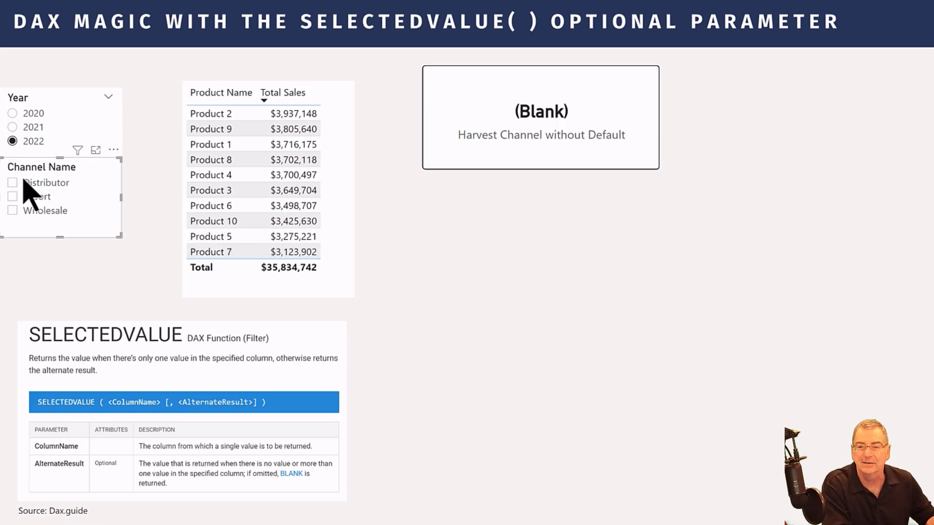
mouse_move(288, 346)
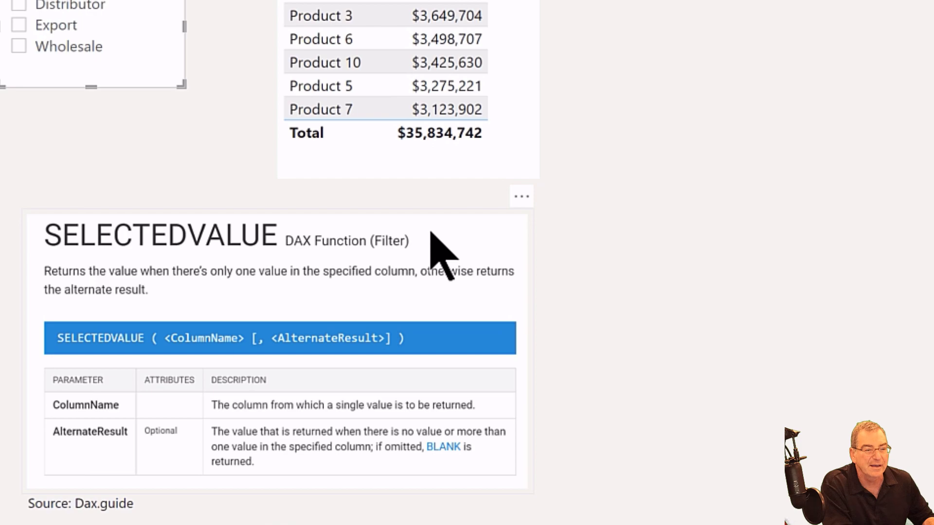
mouse_move(414, 303)
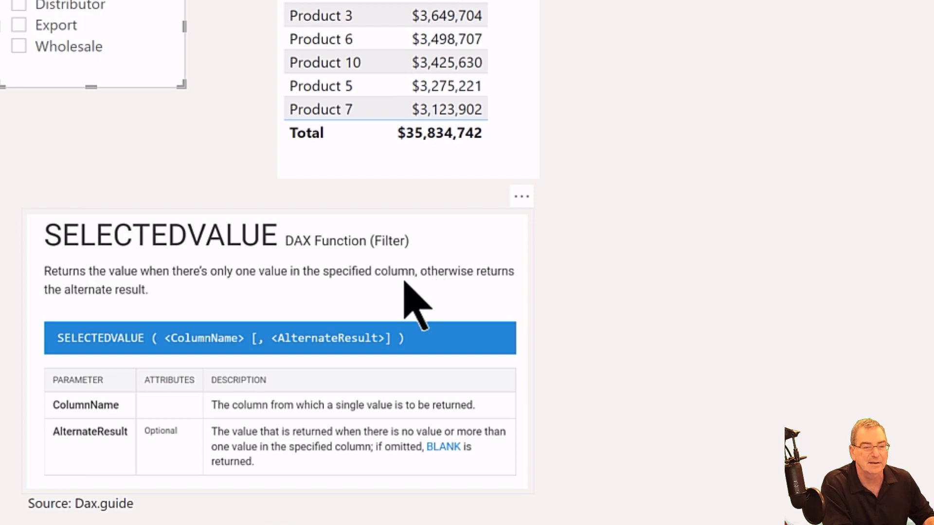
mouse_move(167, 307)
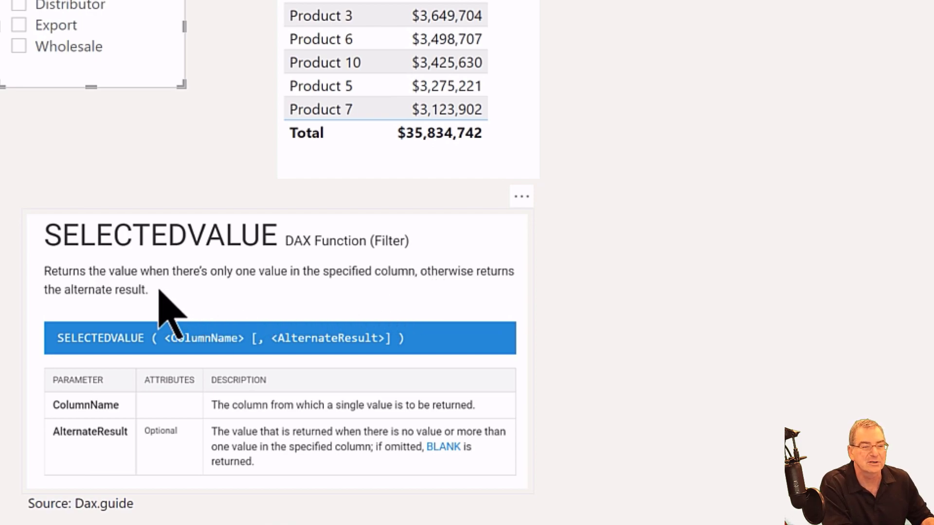
mouse_move(197, 321)
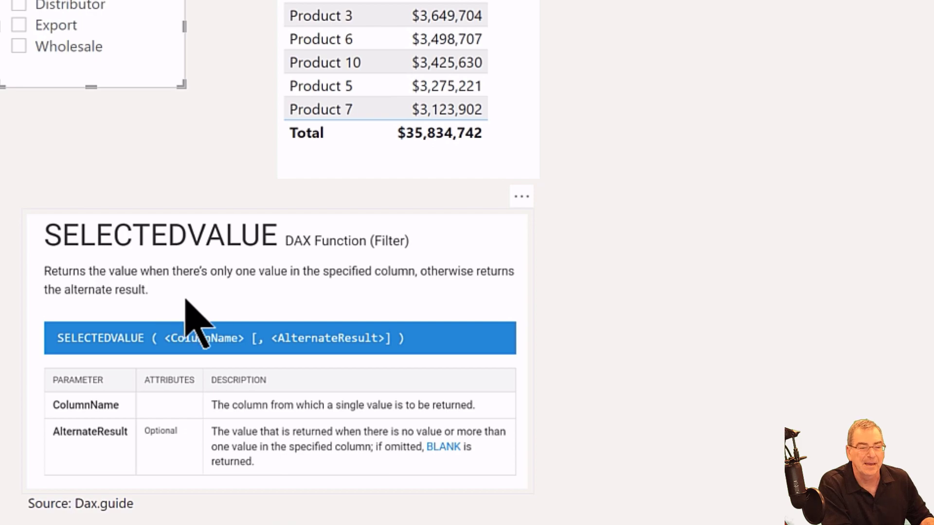
mouse_move(330, 366)
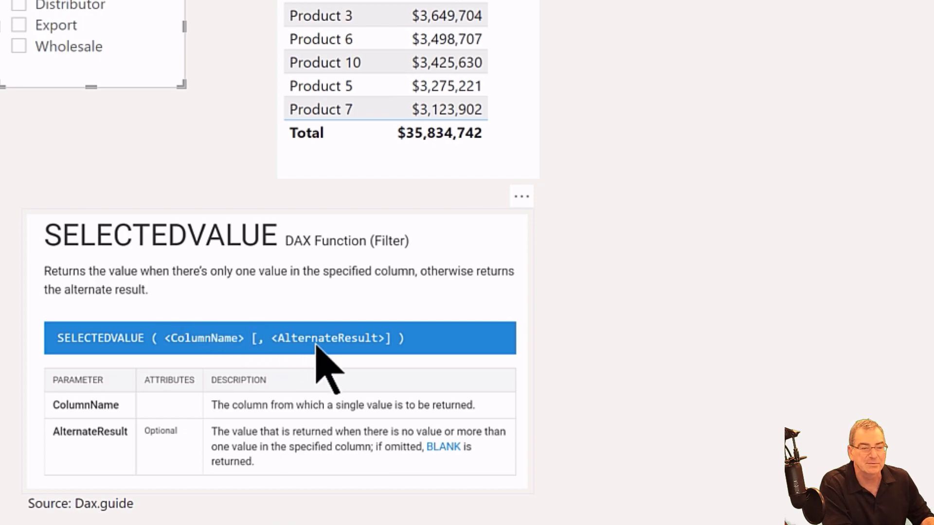
mouse_move(387, 464)
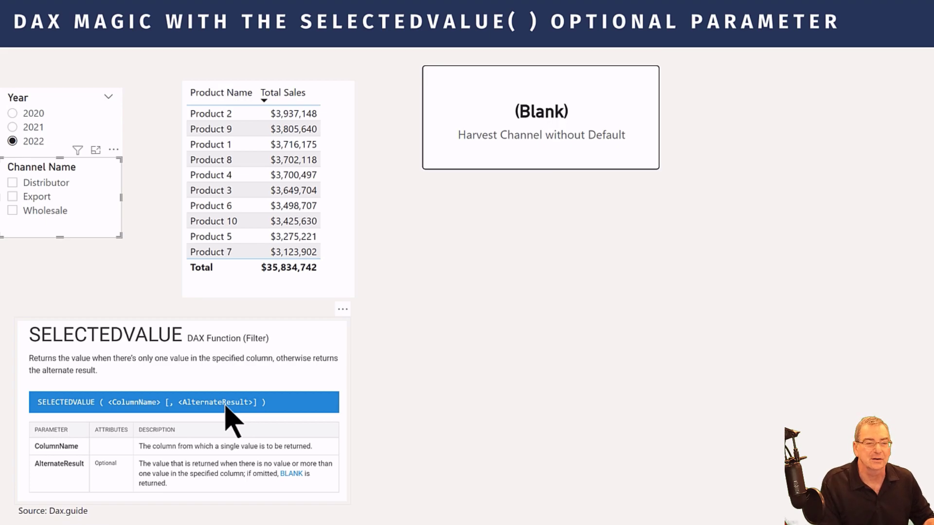
mouse_move(417, 313)
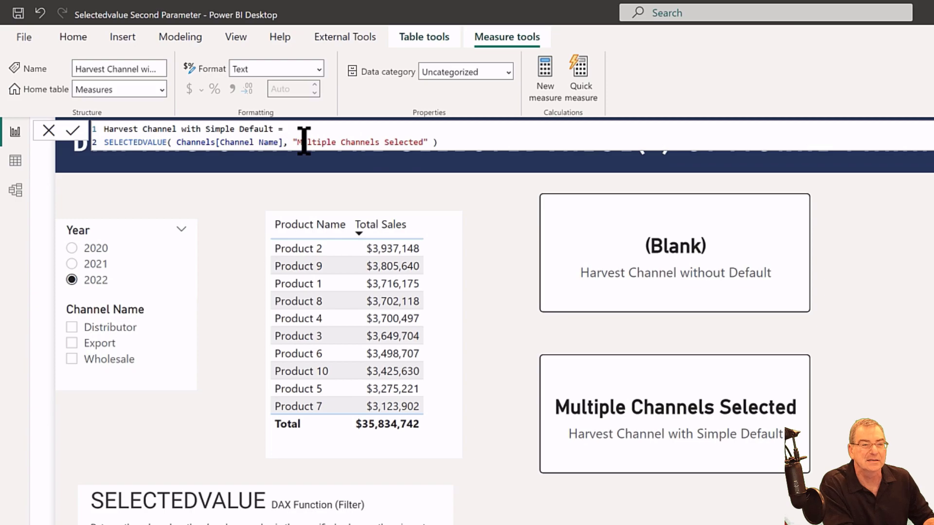
mouse_move(310, 161)
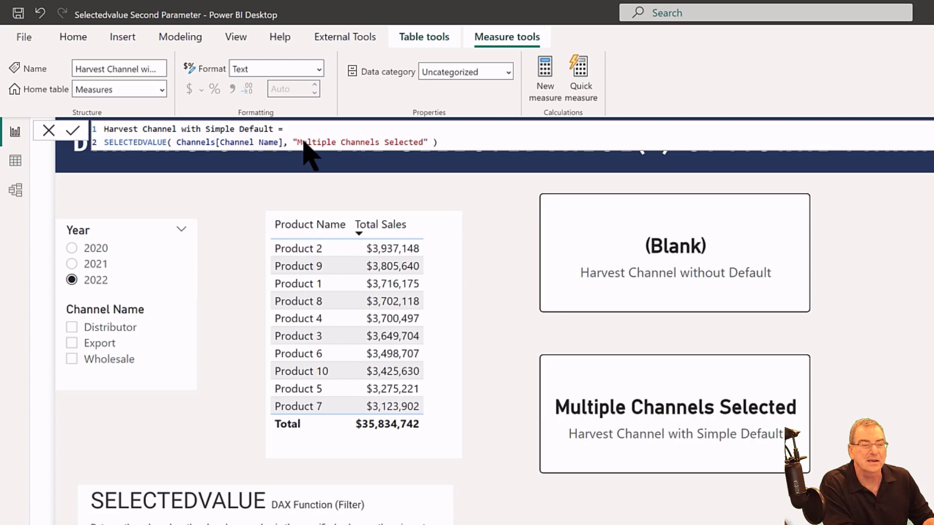
mouse_move(305, 146)
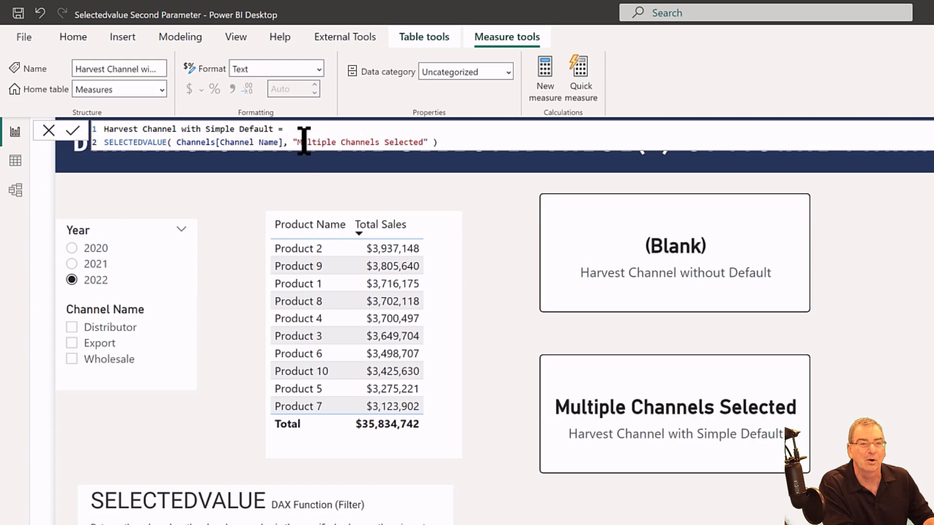
mouse_move(272, 196)
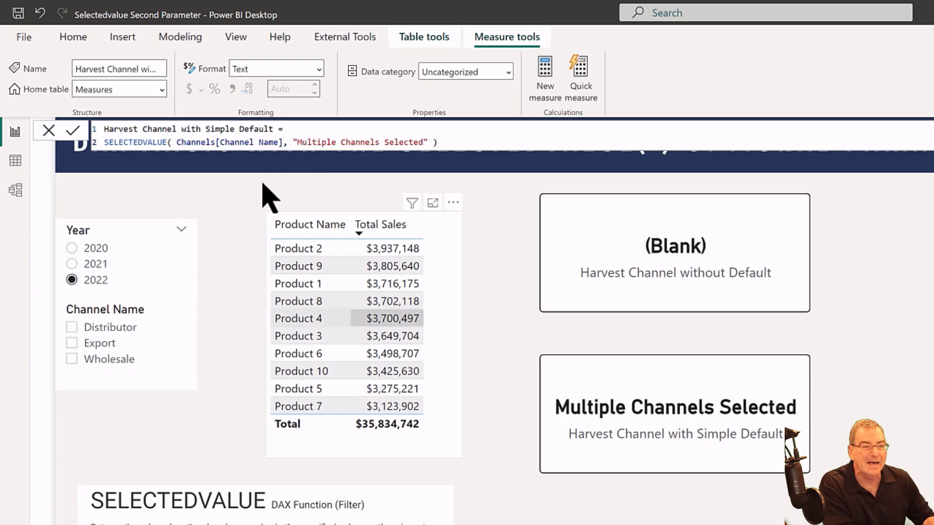
left_click(72, 326)
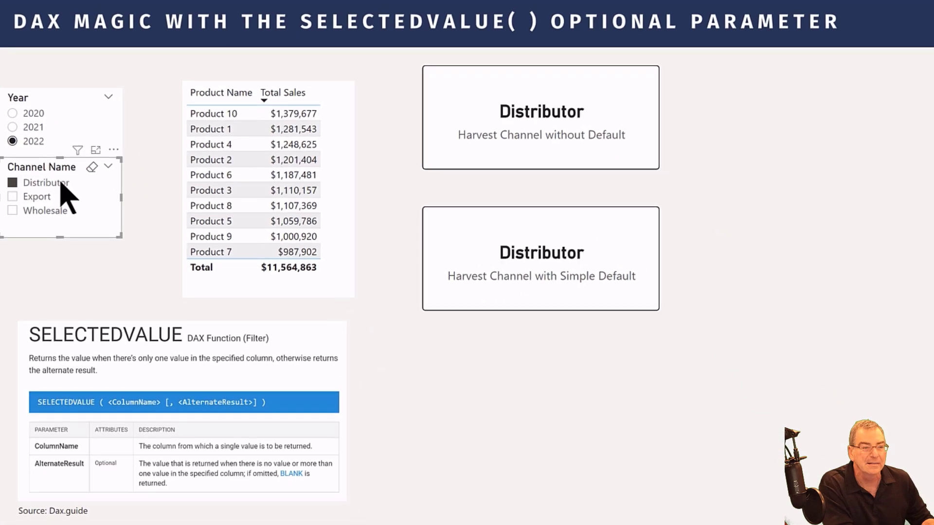
mouse_move(540, 258)
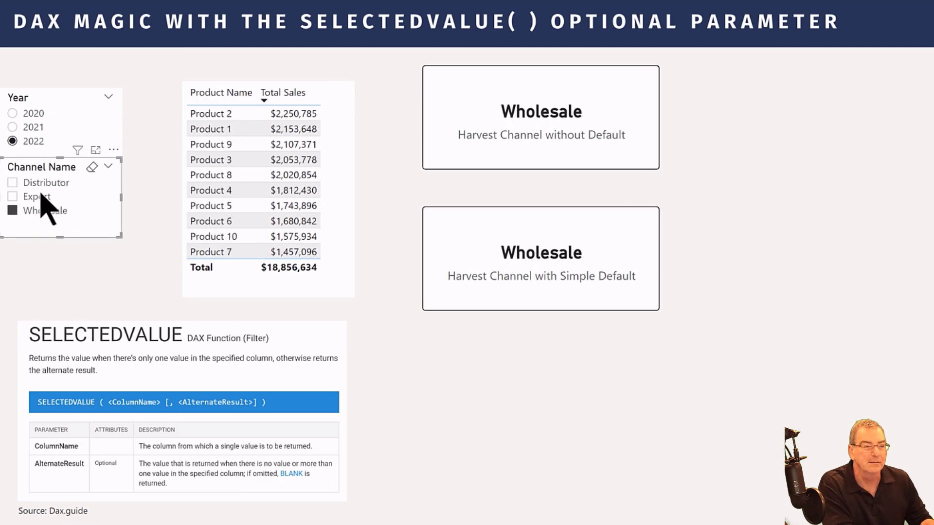
left_click(12, 196)
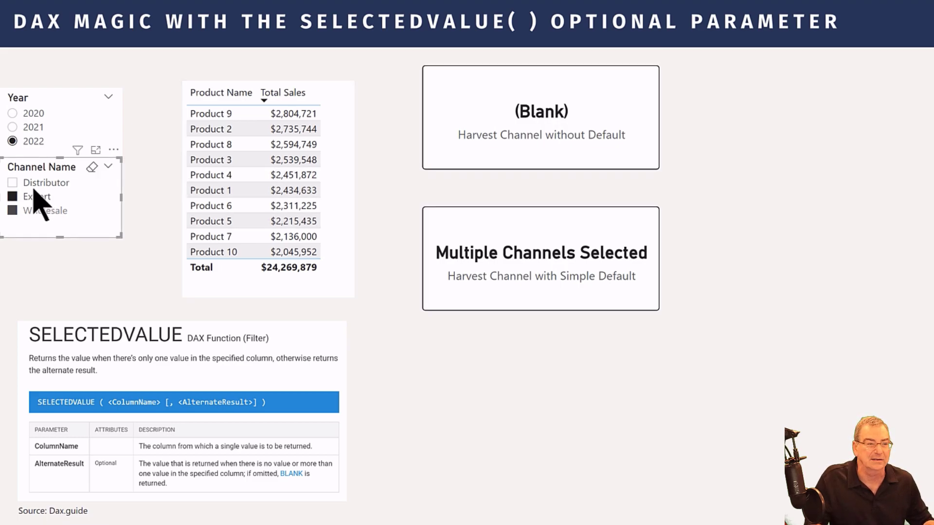
left_click(12, 183)
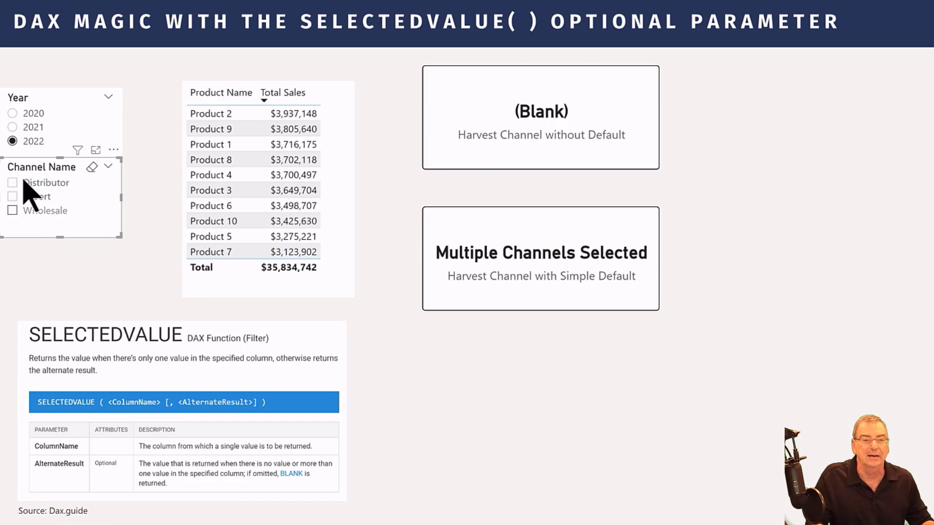
mouse_move(71, 235)
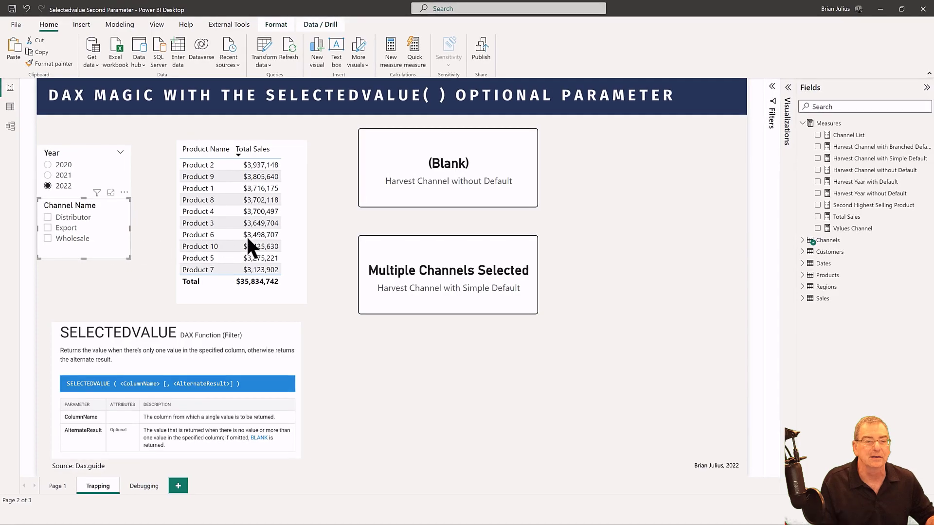
mouse_move(559, 237)
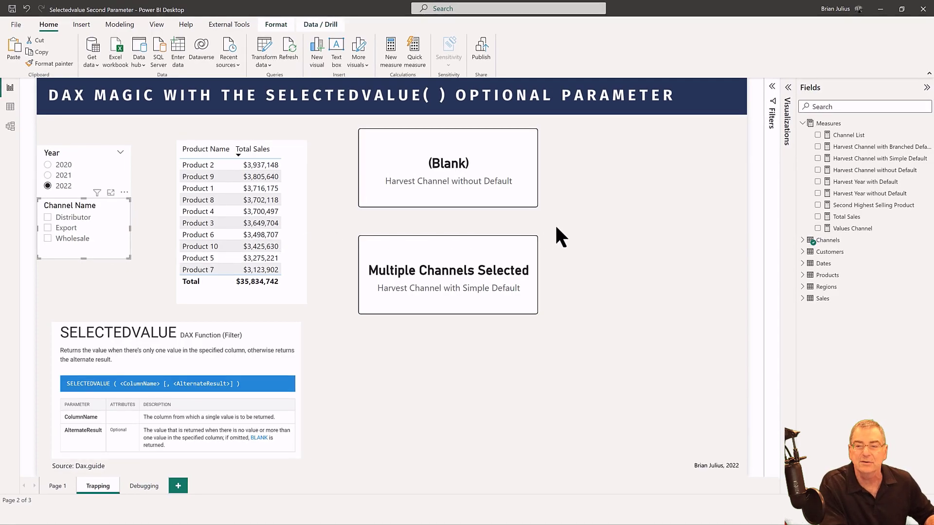
mouse_move(568, 250)
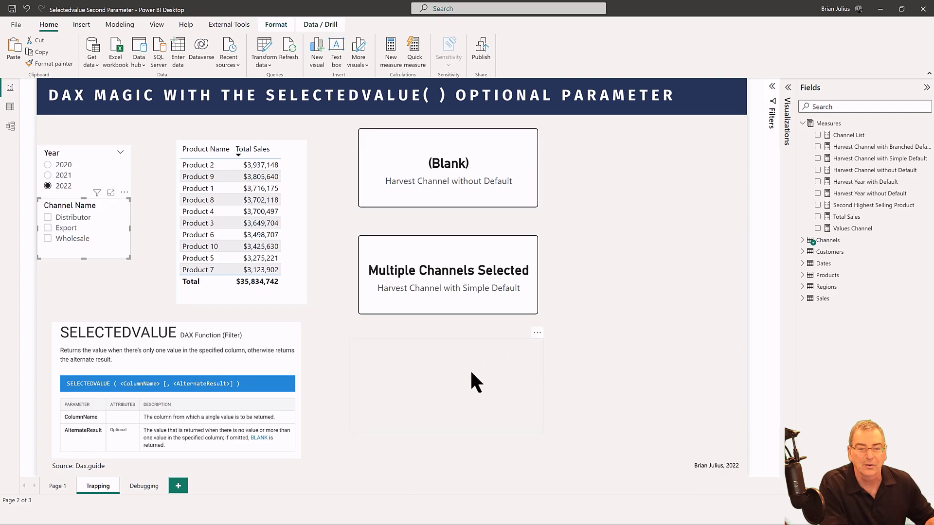
Add a Harvest Channel with Branched Default card and select Distributor, Export and Wholesale
left_click(445, 384)
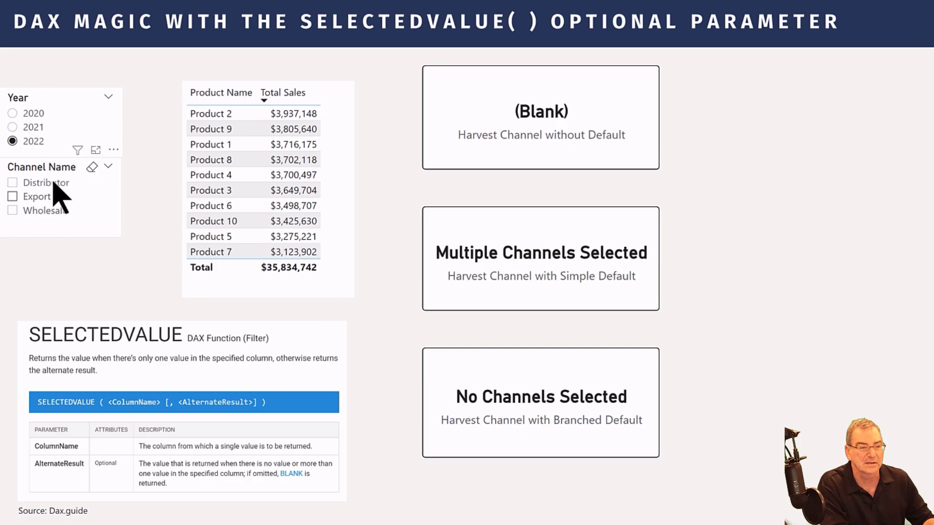
mouse_move(54, 232)
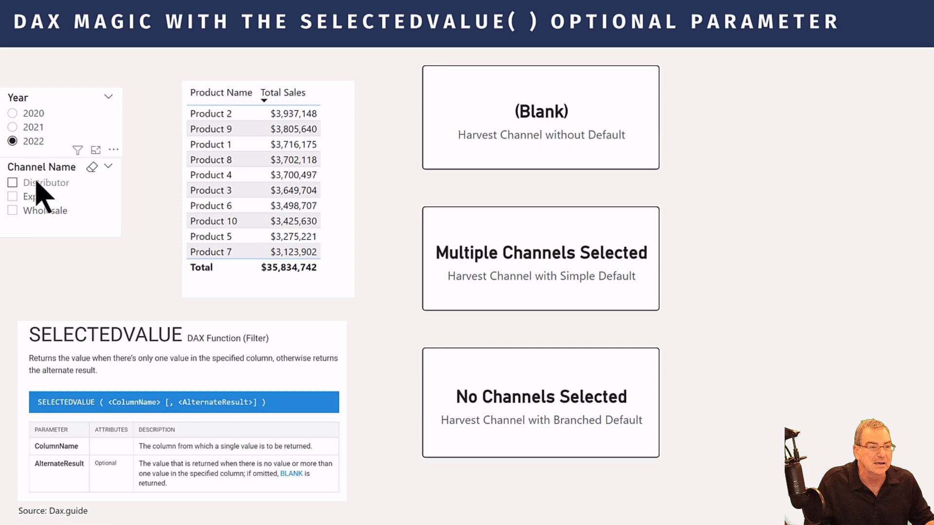
left_click(11, 183)
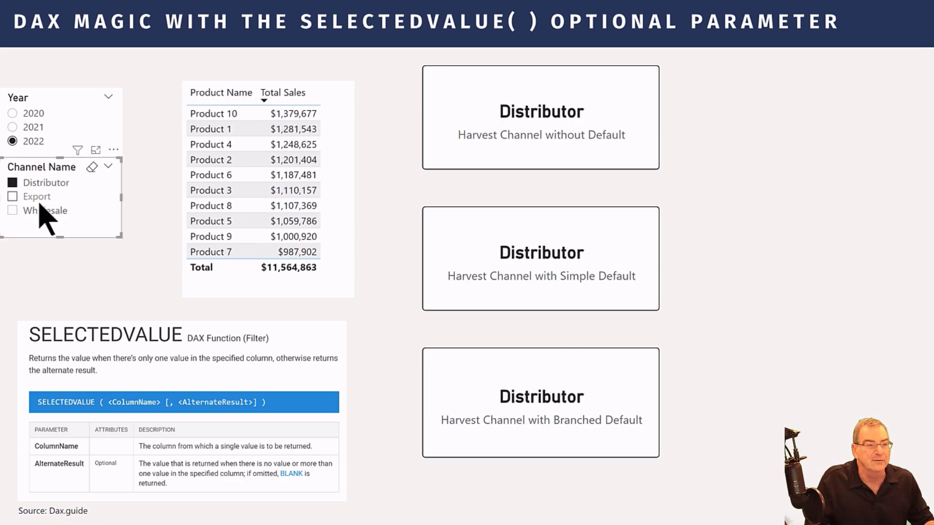
left_click(12, 196)
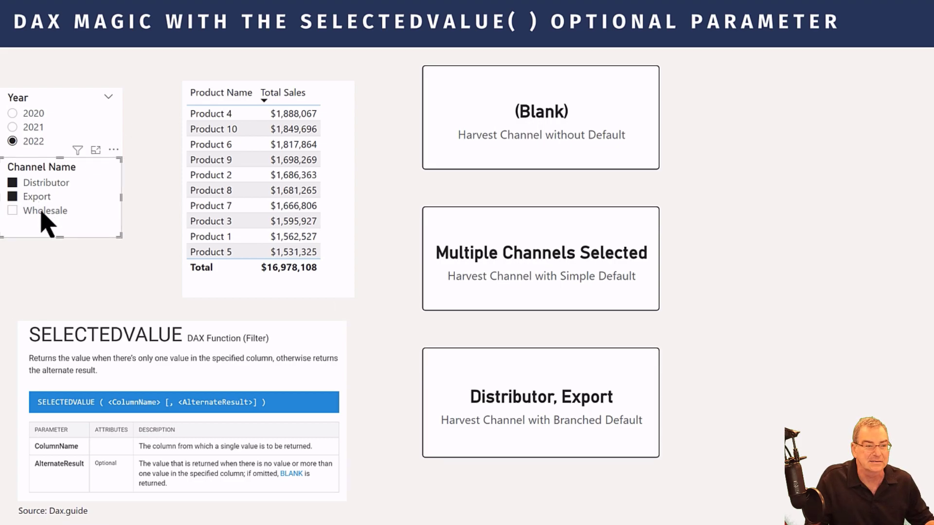
left_click(13, 210)
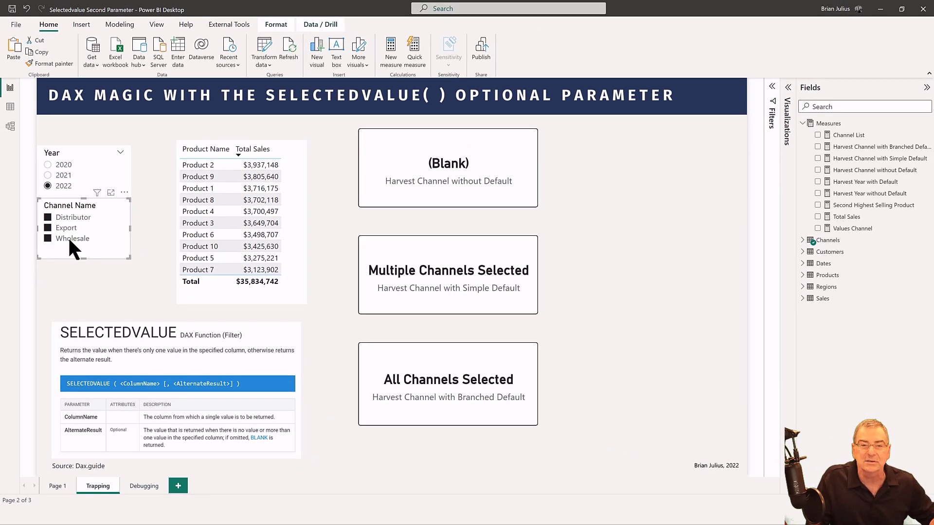
mouse_move(467, 194)
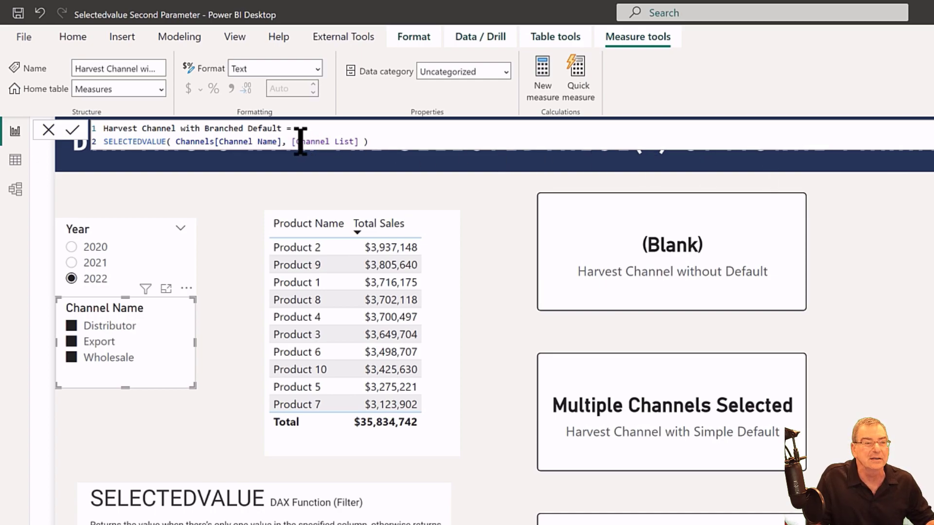
mouse_move(363, 141)
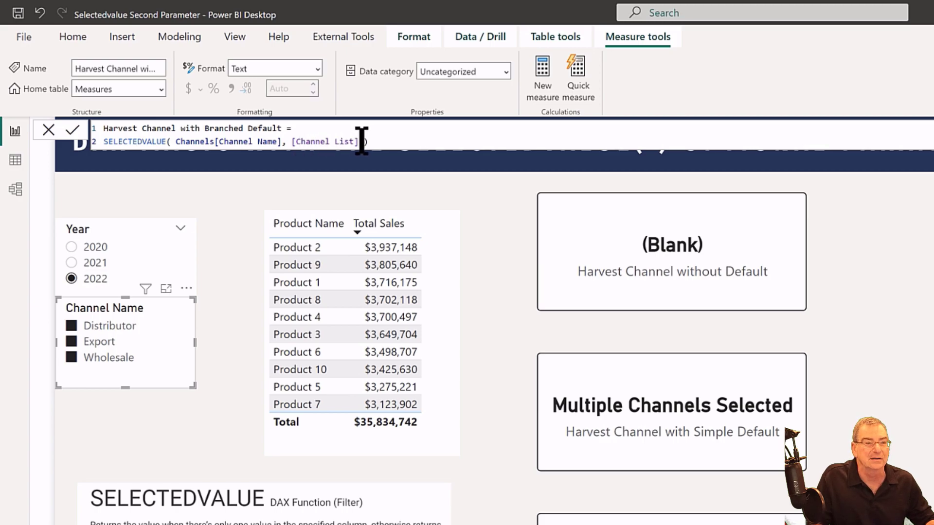
Show the Channel List measure's DAX formula from the Fields pane
scroll("down", 3)
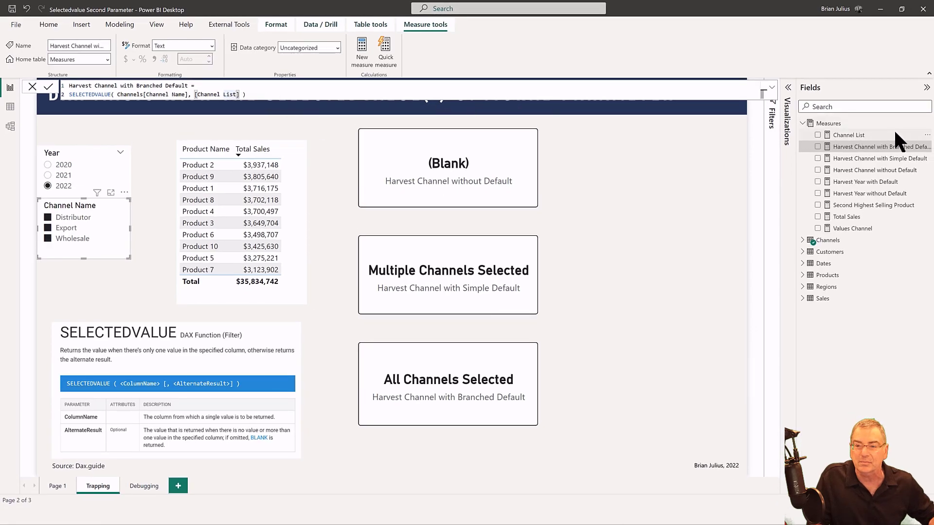
left_click(848, 135)
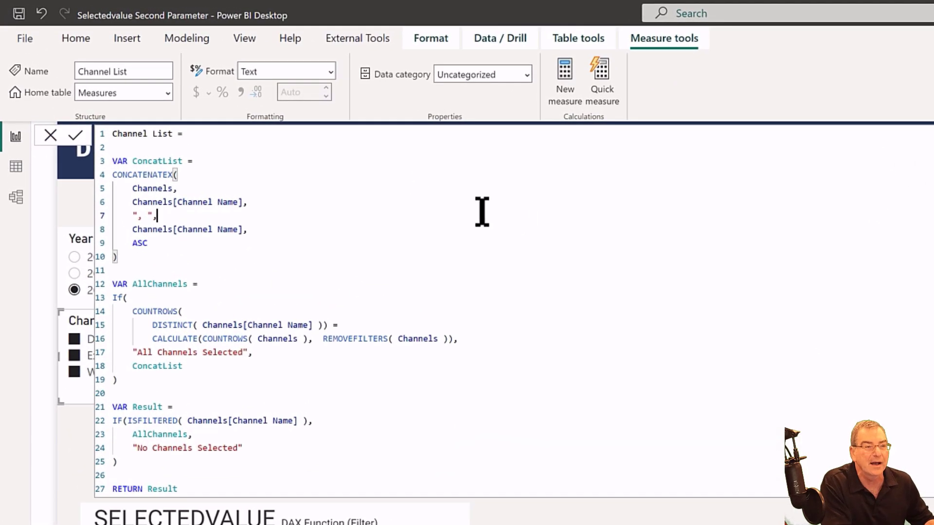
mouse_move(202, 167)
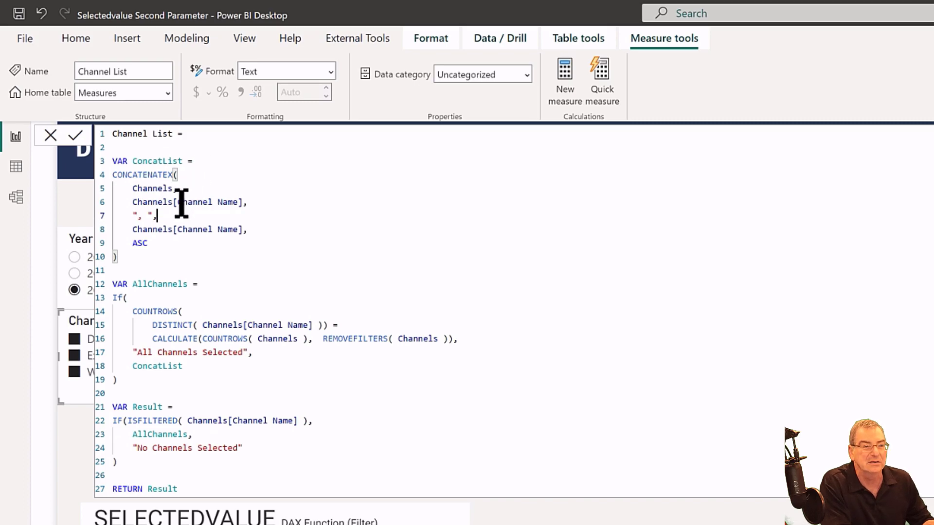
mouse_move(215, 229)
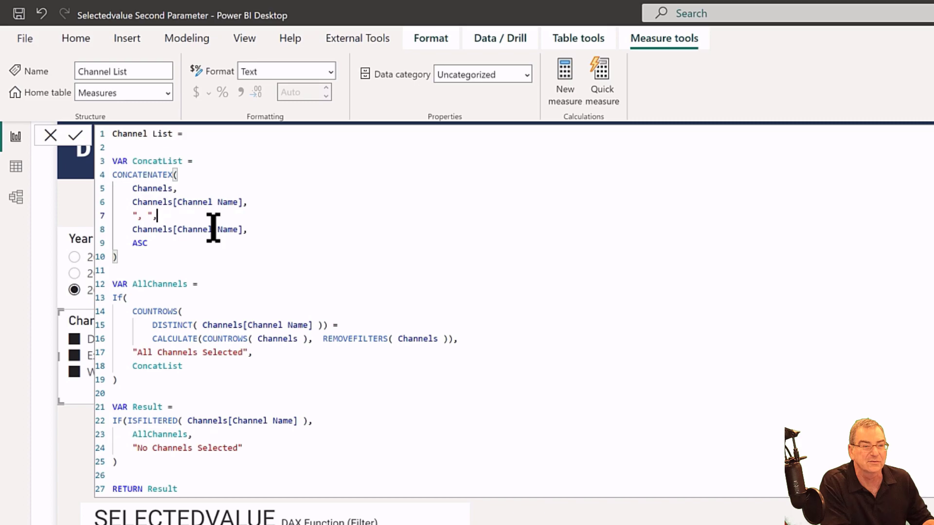
mouse_move(175, 214)
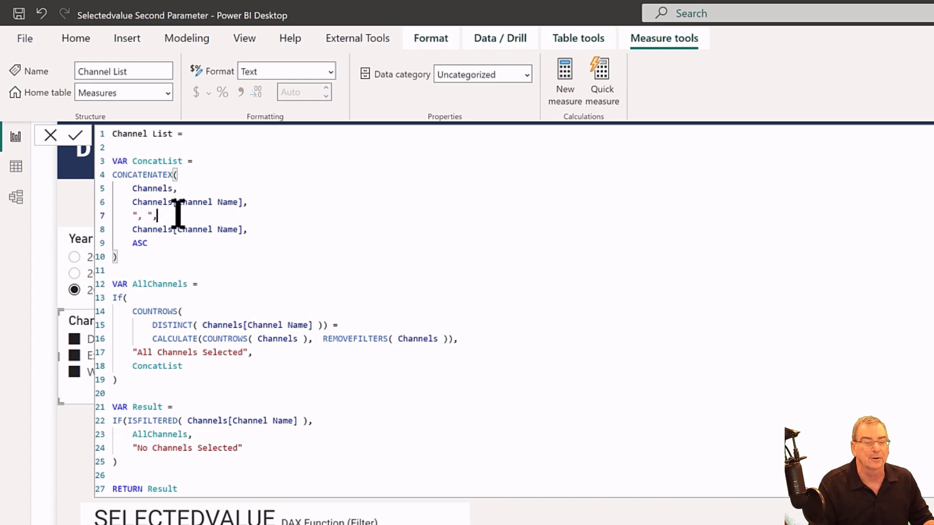
mouse_move(284, 290)
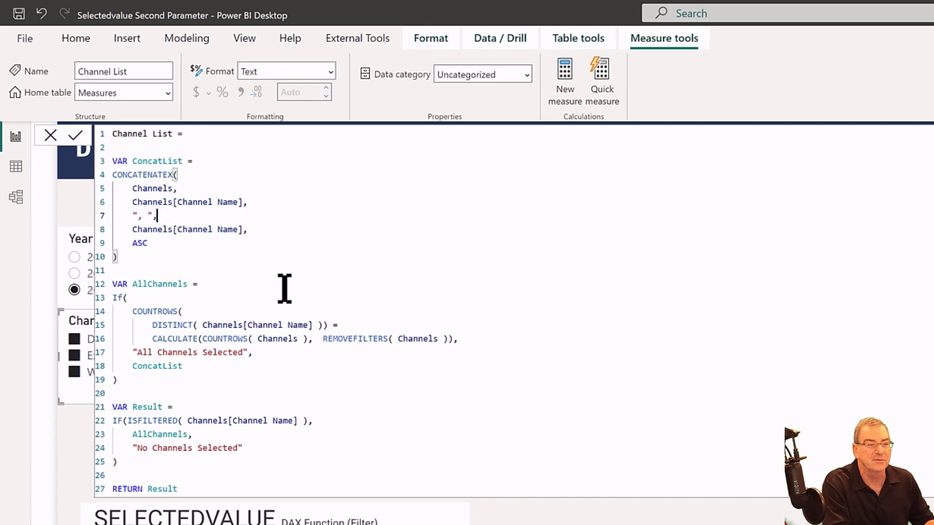
Review Channel List's CONCATENATEX, COUNTROWS and ISFILTERED logic, then close the formula bar
left_click(130, 297)
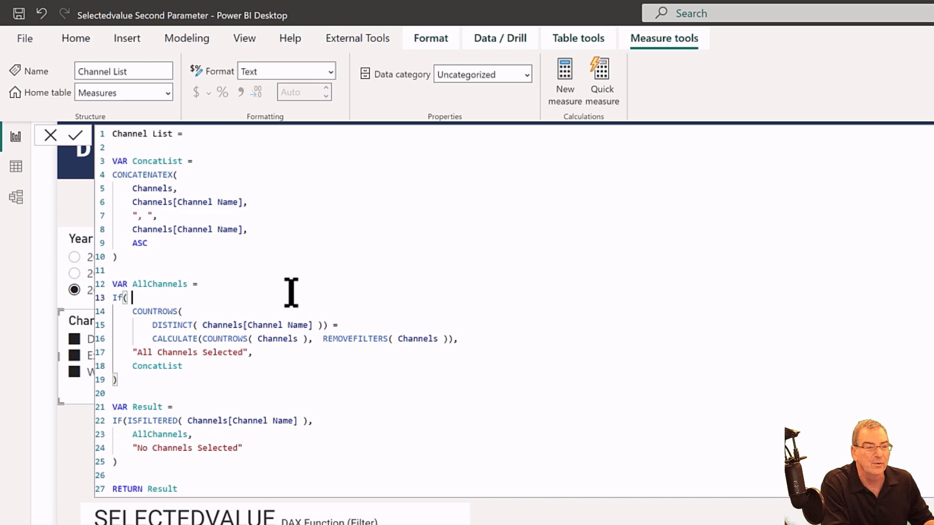
mouse_move(215, 311)
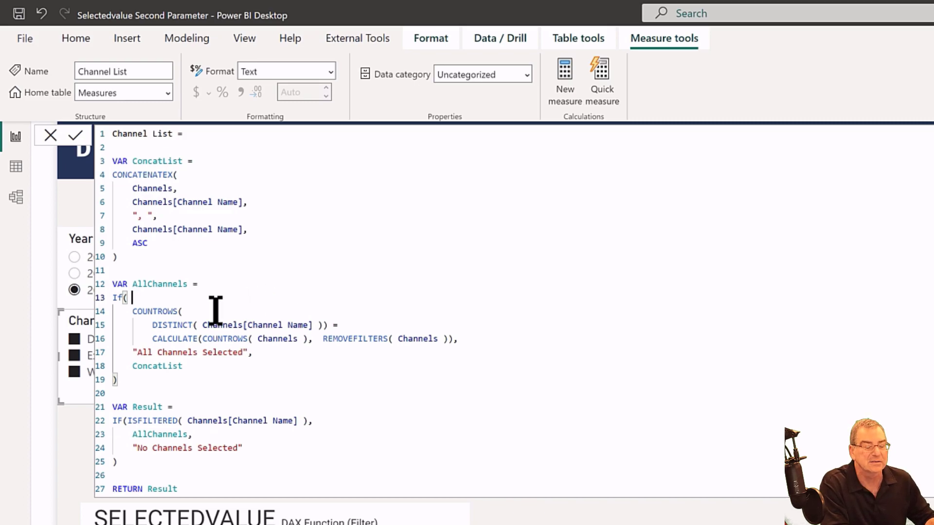
mouse_move(152, 324)
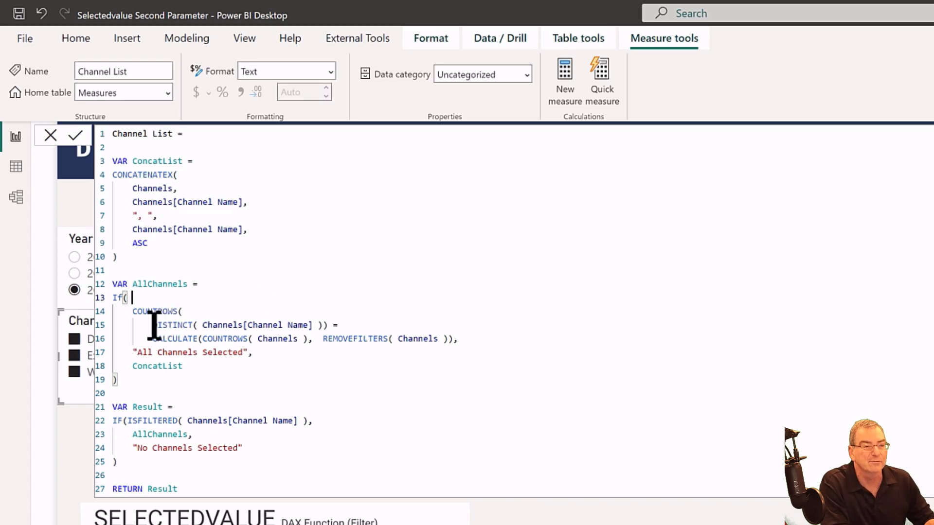
mouse_move(331, 315)
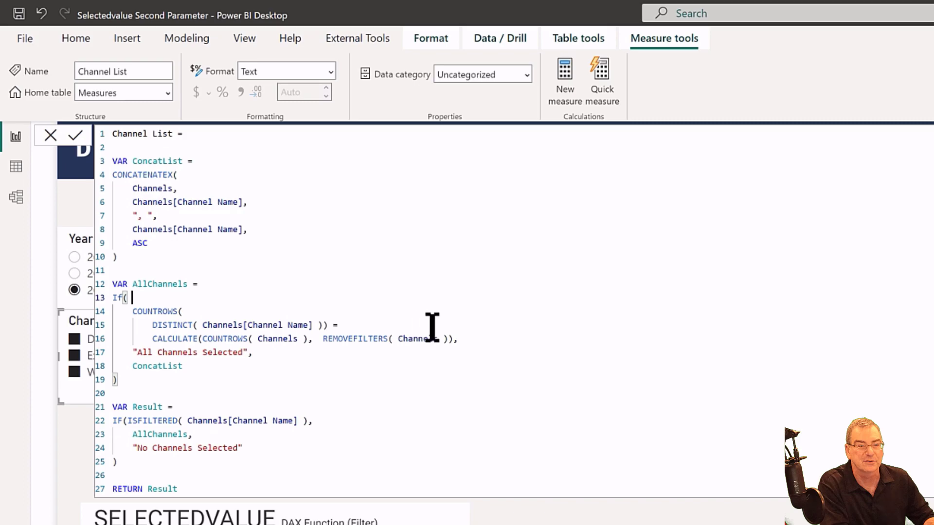
mouse_move(473, 331)
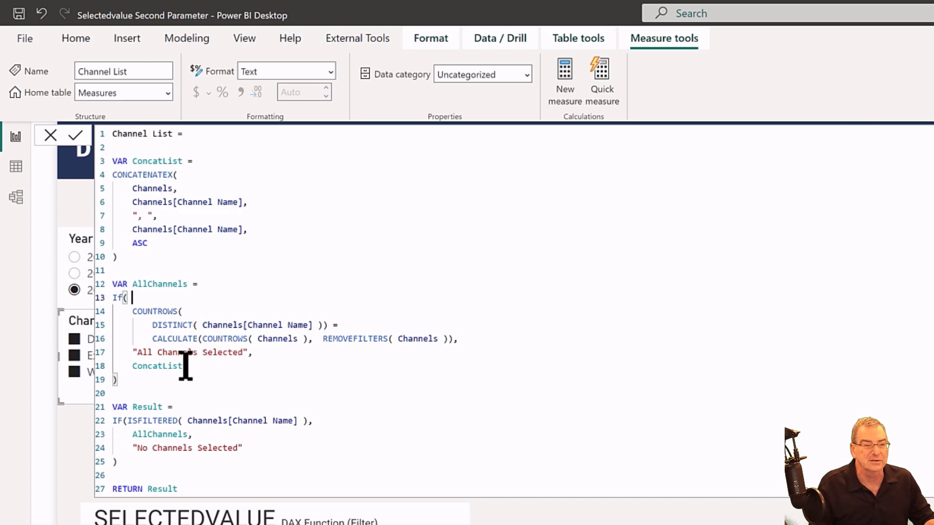
mouse_move(186, 398)
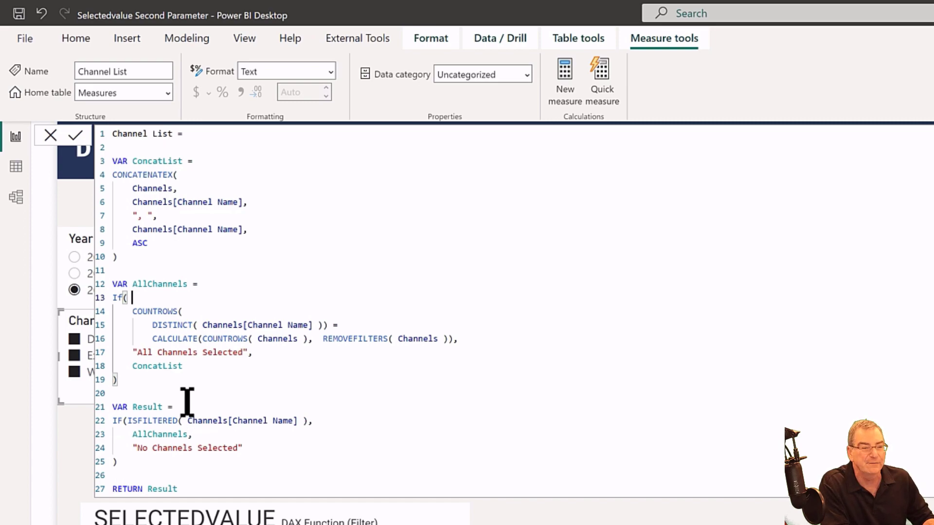
mouse_move(297, 420)
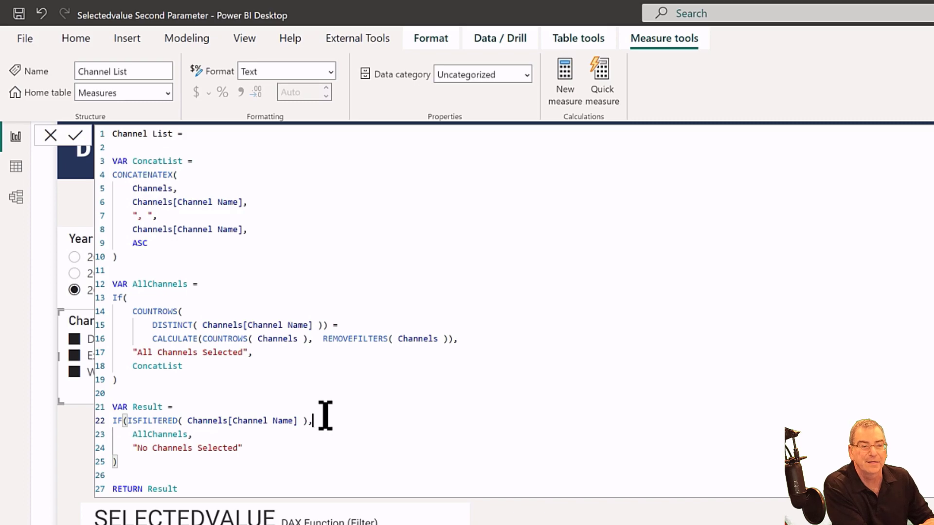
mouse_move(333, 429)
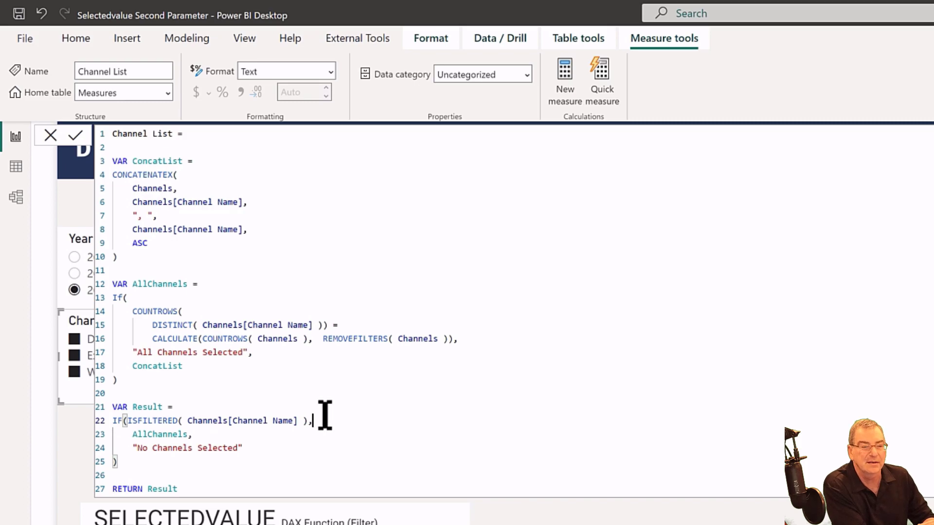
mouse_move(301, 399)
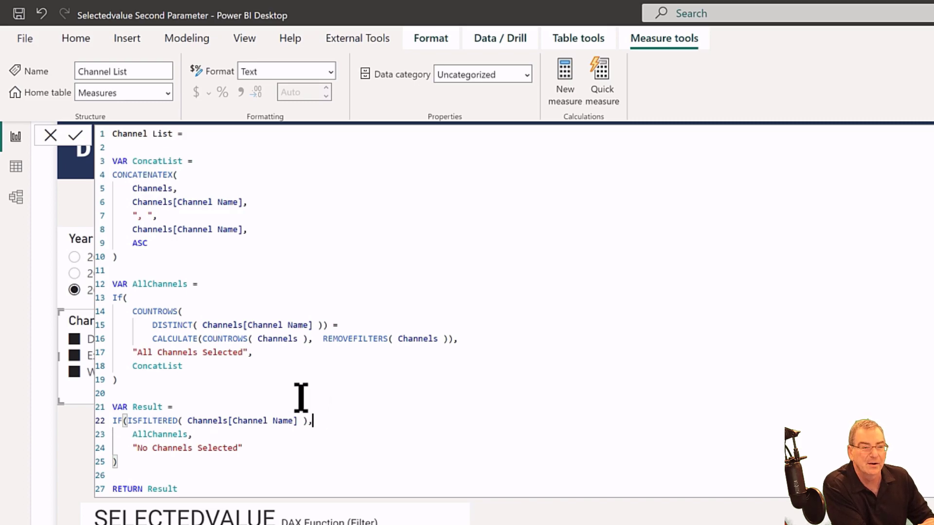
mouse_move(151, 284)
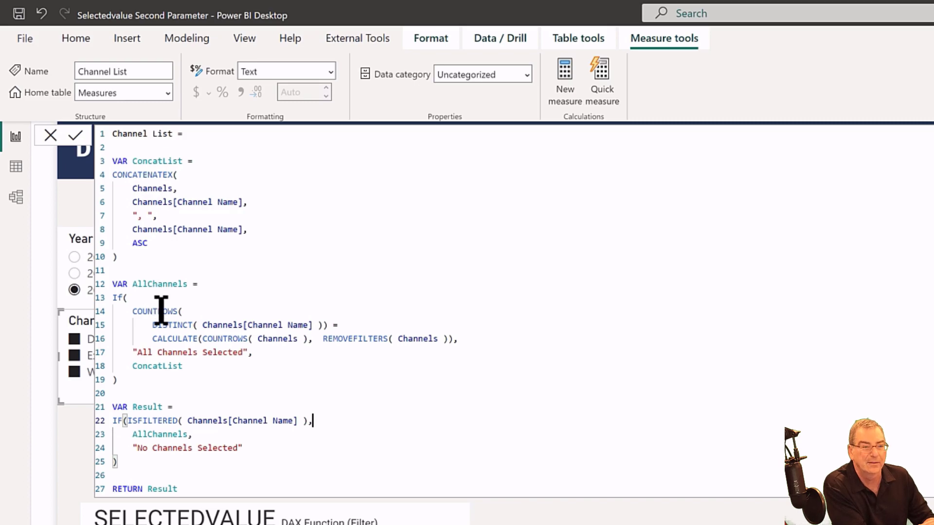
mouse_move(183, 365)
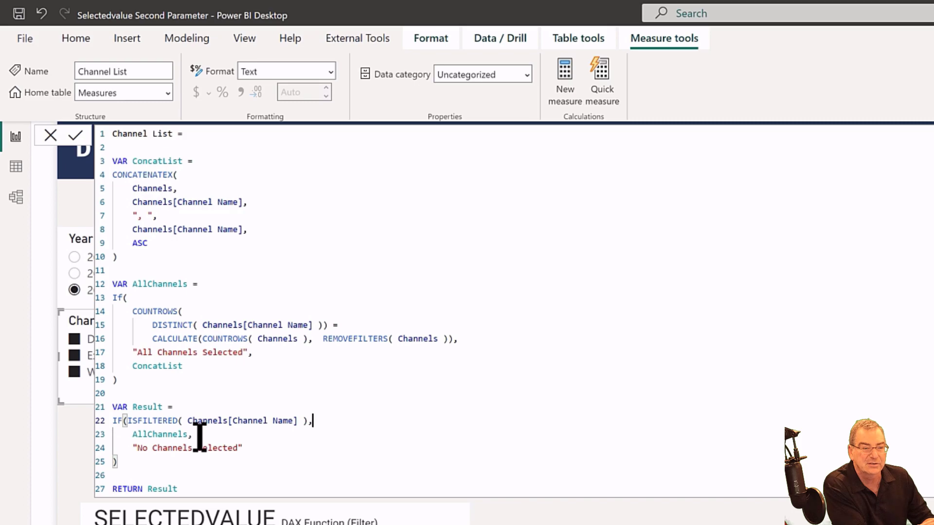
mouse_move(66, 157)
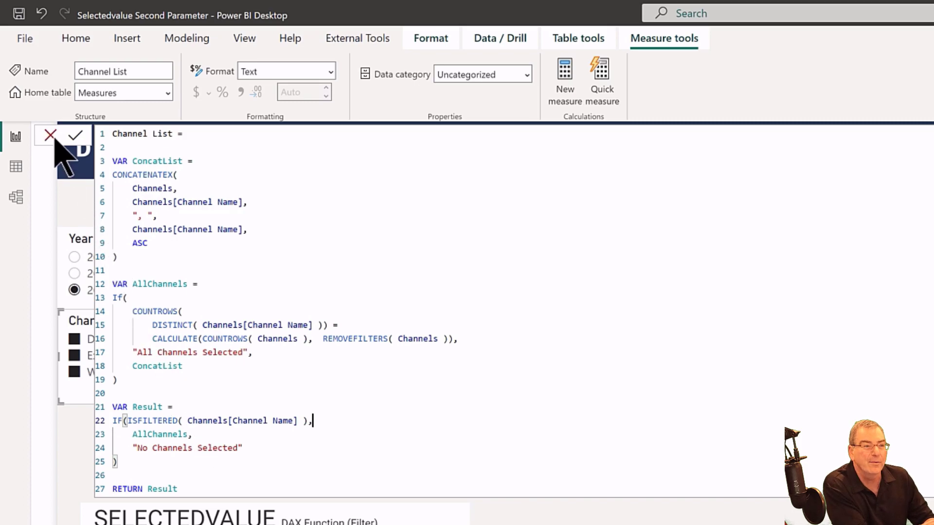
left_click(51, 135)
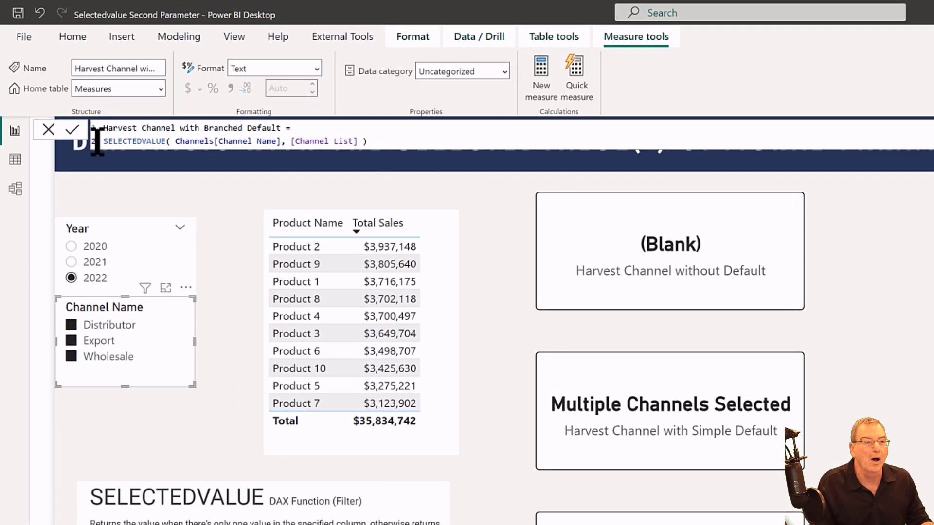
mouse_move(275, 141)
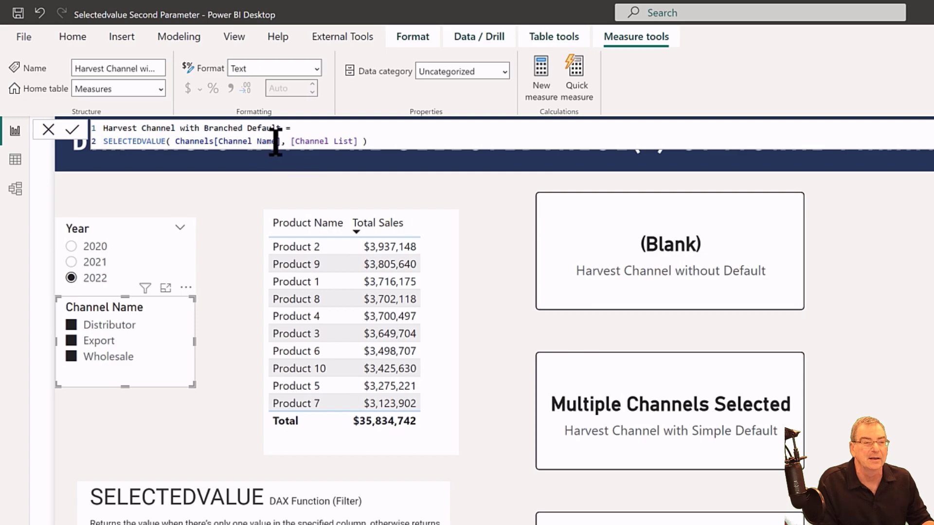
mouse_move(356, 142)
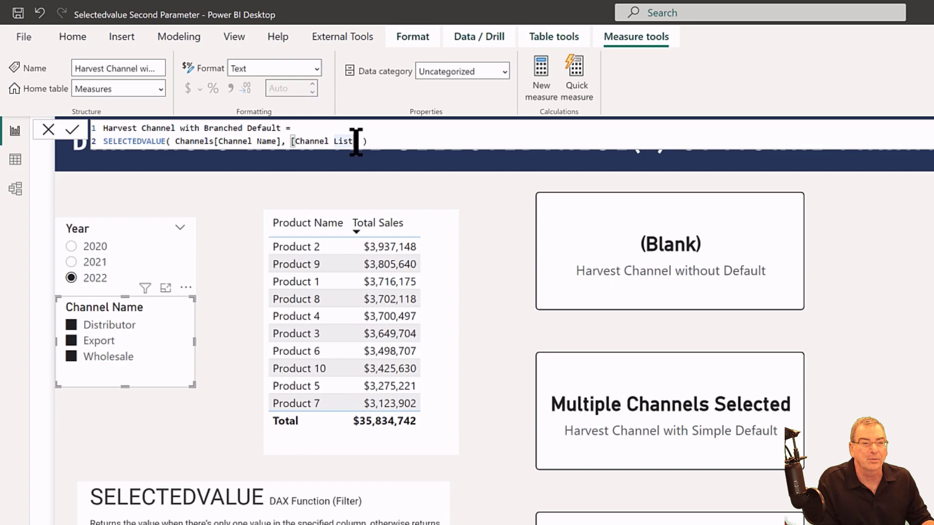
Scroll the Fields pane to the Harvest Channel with Branched Default measure
scroll("down", 3)
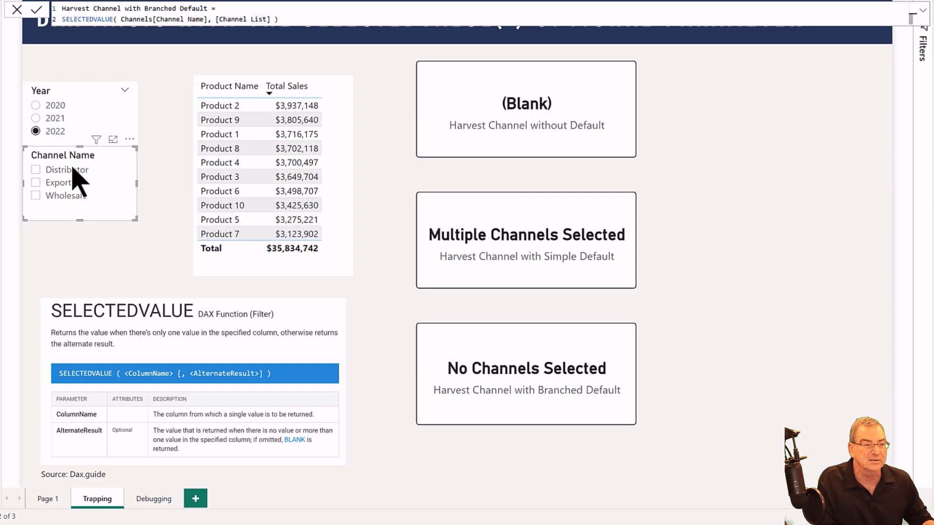
Filter to Distributor, Export, Wholesale singly, then multi-select all channels for 'All Channels Selected'
left_click(35, 170)
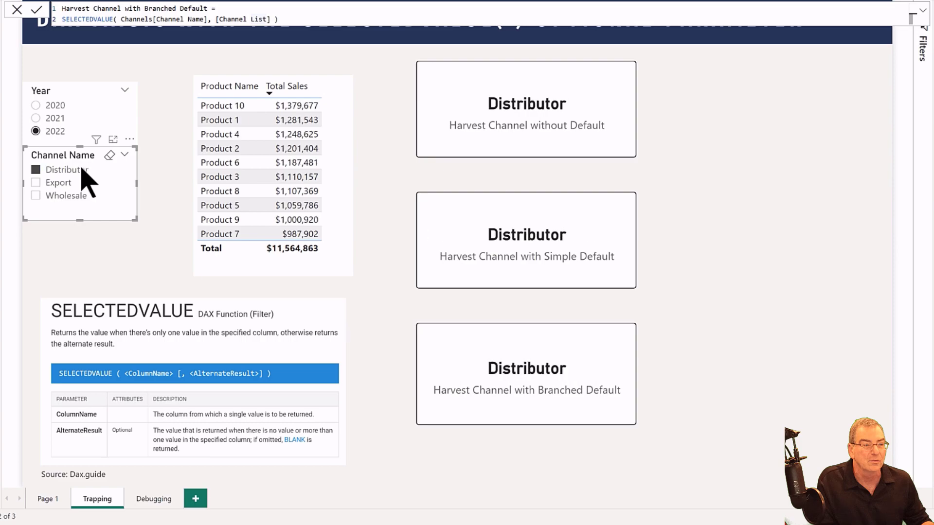
left_click(58, 183)
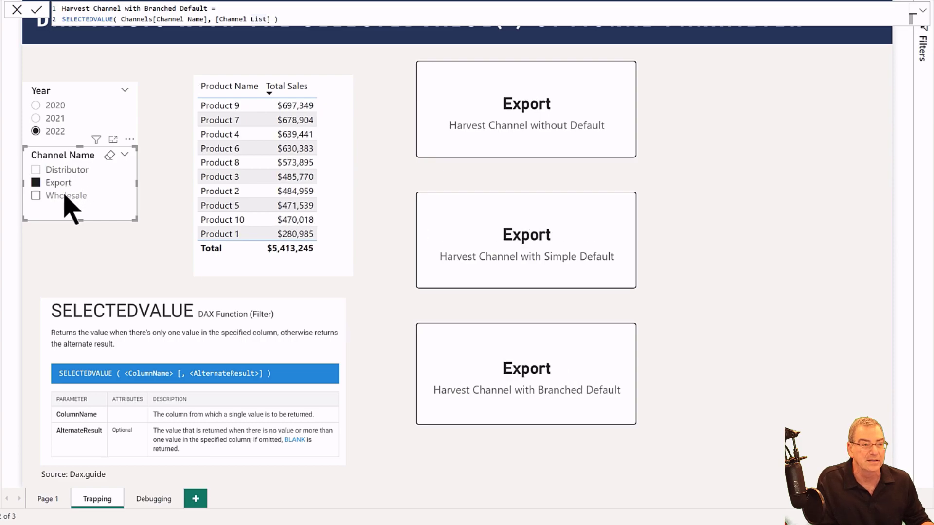
left_click(36, 196)
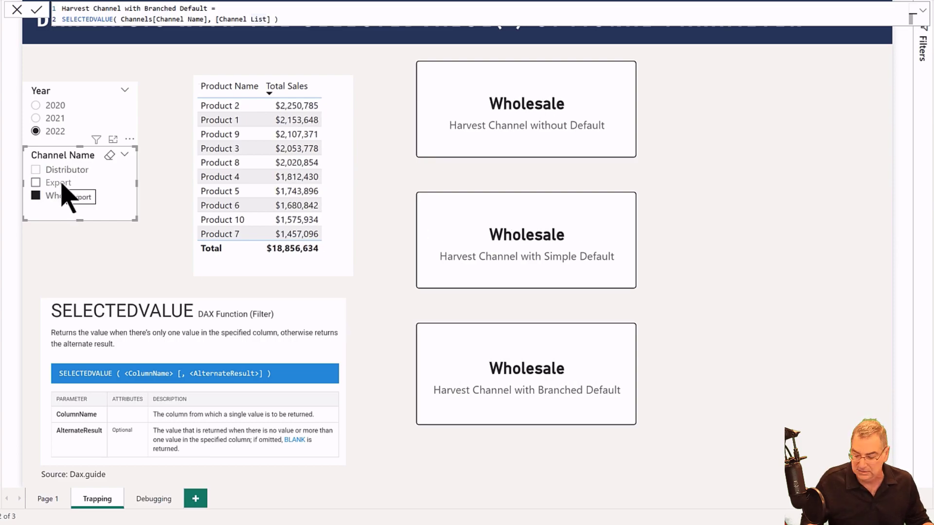
left_click(36, 182)
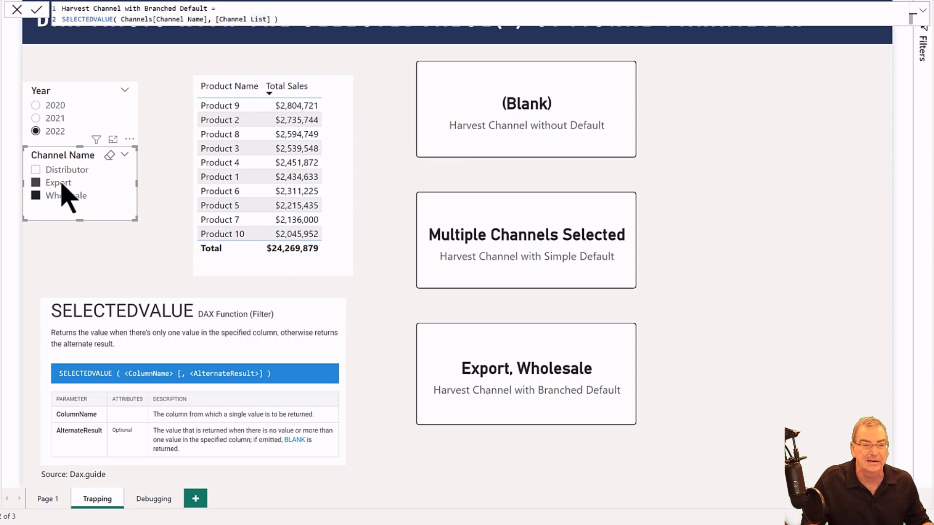
left_click(35, 169)
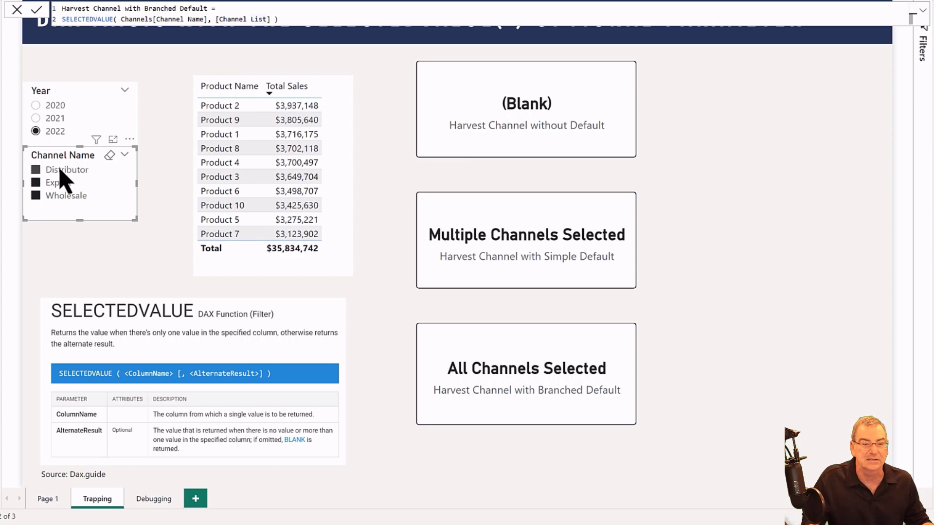